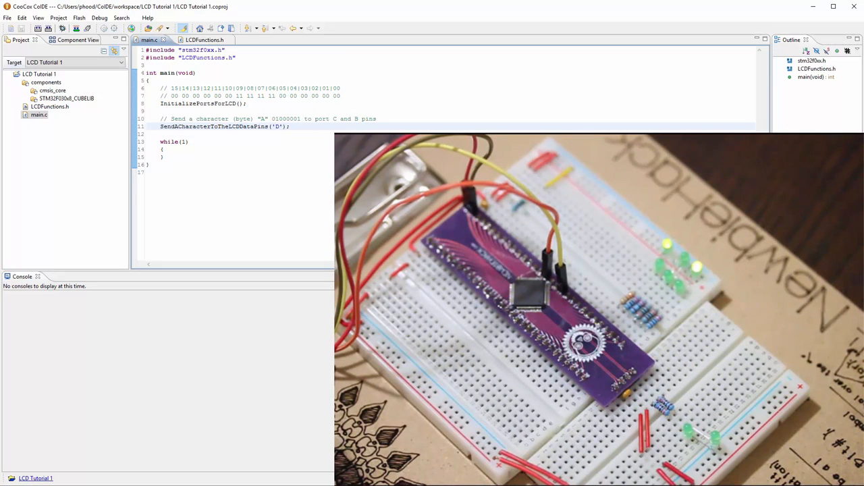
# Build the project with main.c now sending 'A' to the LCD data pins.
pyautogui.click(63, 28)
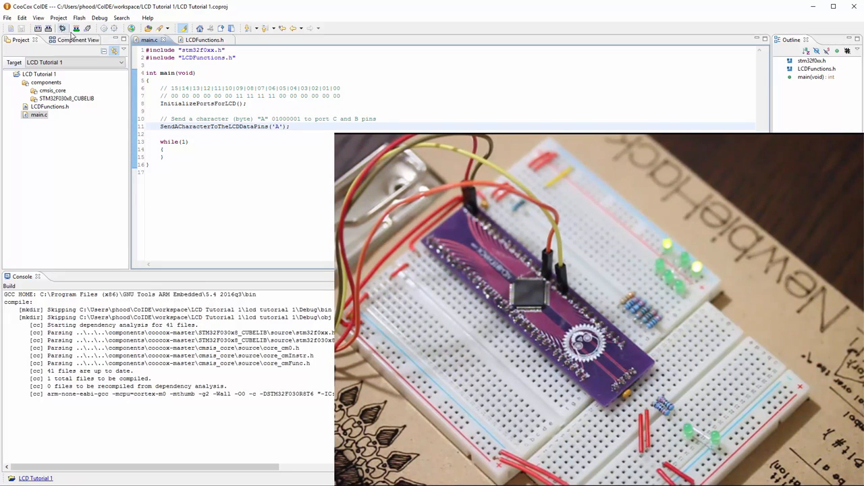
pyautogui.click(76, 27)
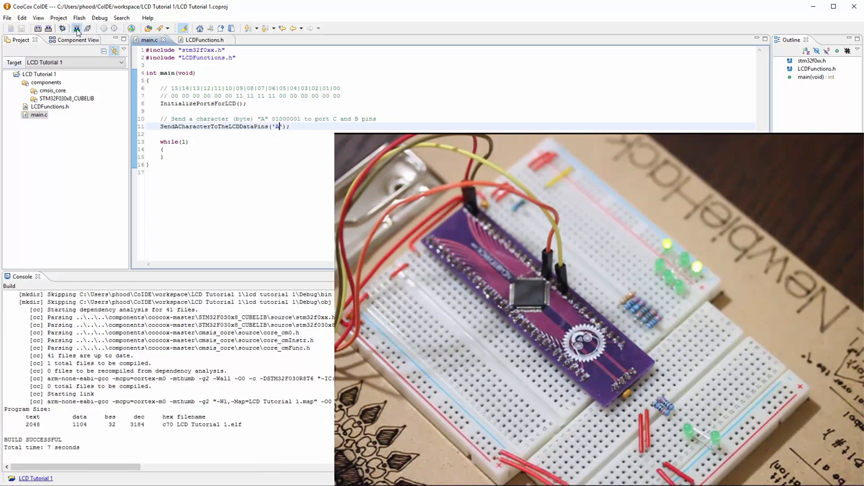